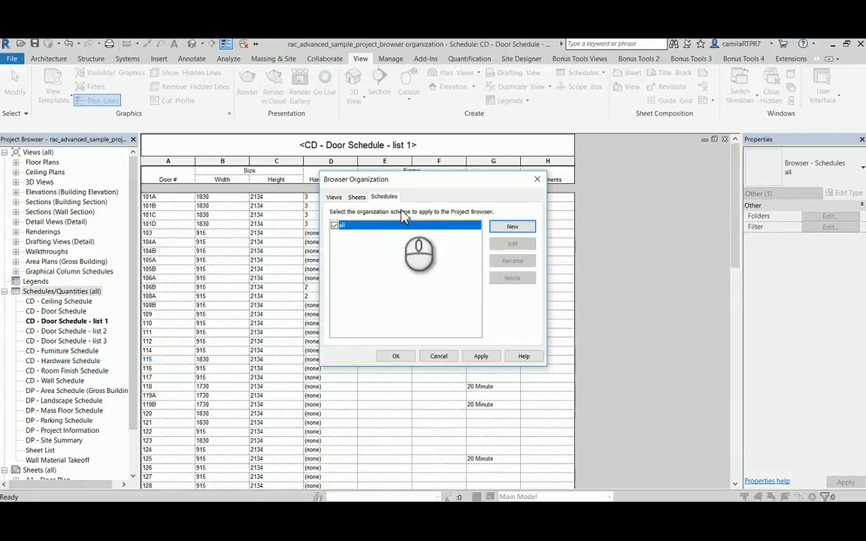
Create a new schedules browser organization named Test
left_click(511, 225)
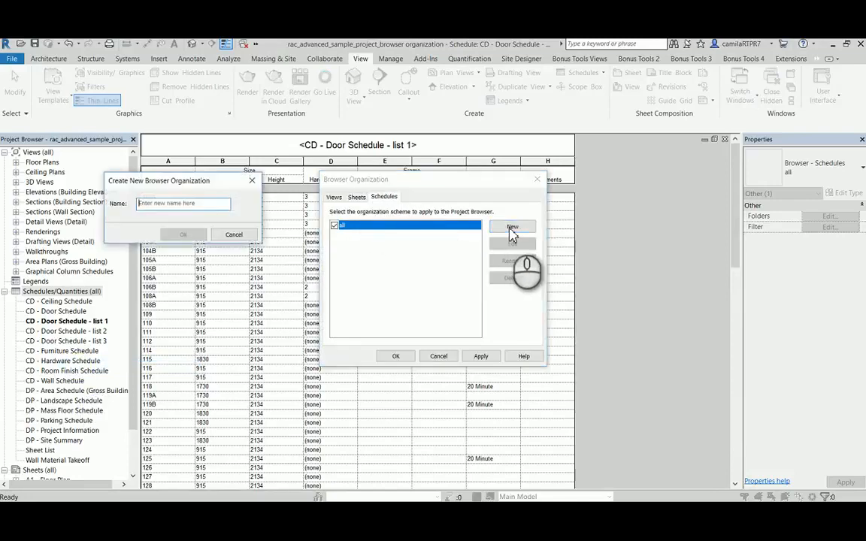
type("Test")
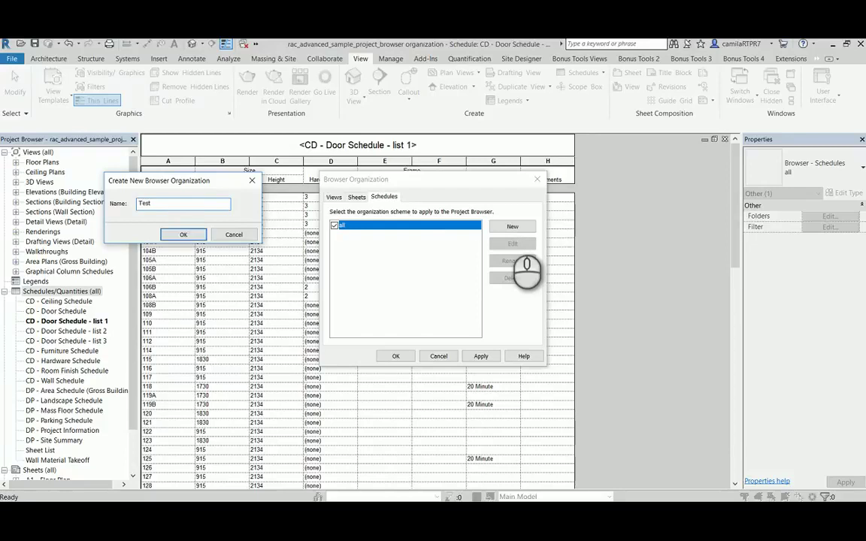
left_click(183, 235)
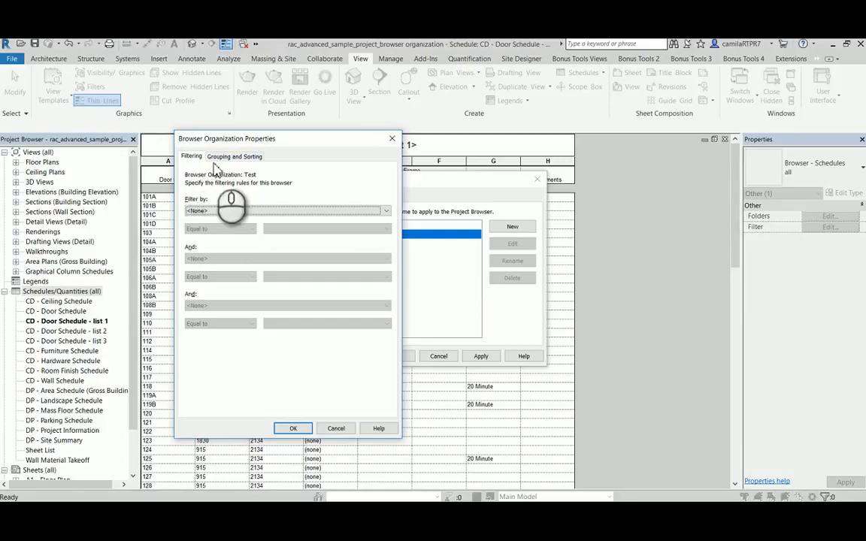
mouse_move(241, 168)
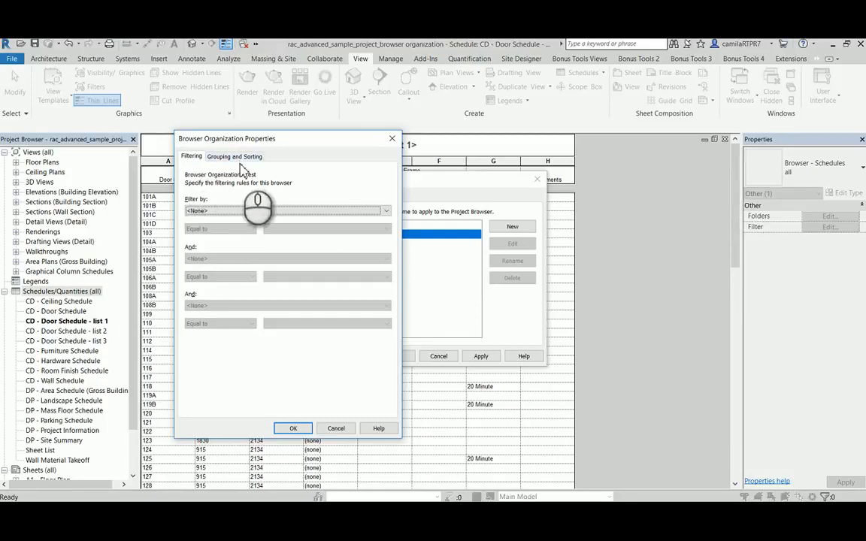
Filter the Test organization by Category equal to Doors and apply it to the browser
left_click(385, 210)
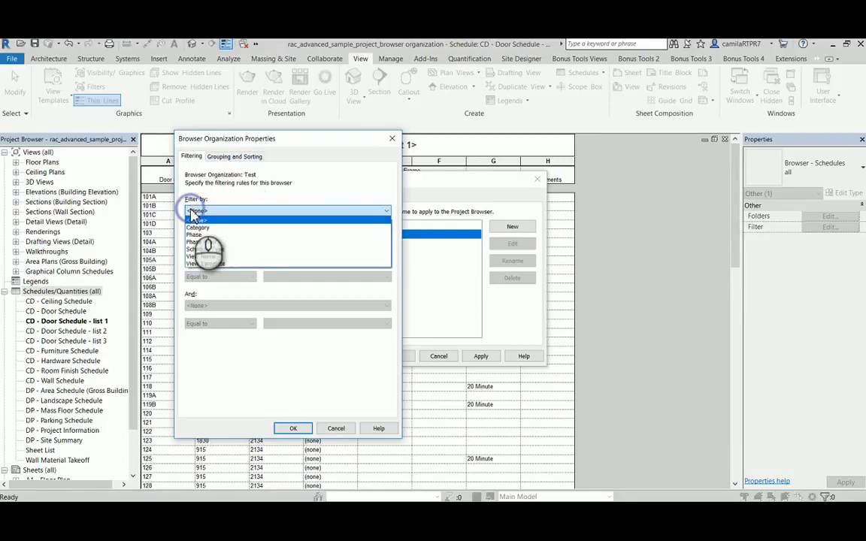
mouse_move(226, 234)
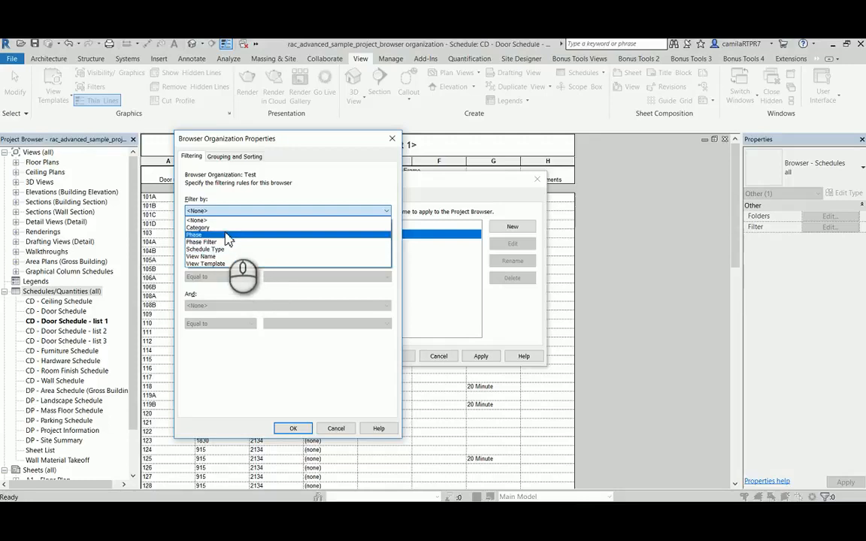
left_click(199, 227)
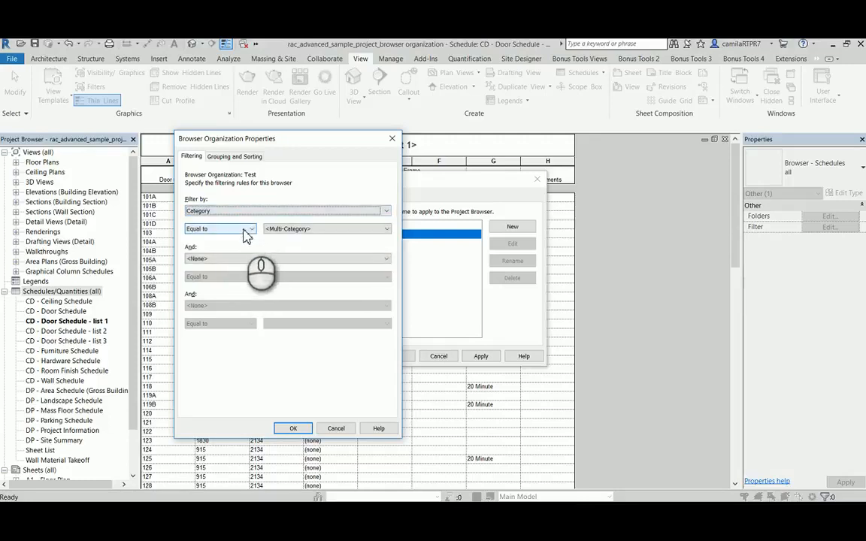
left_click(218, 229)
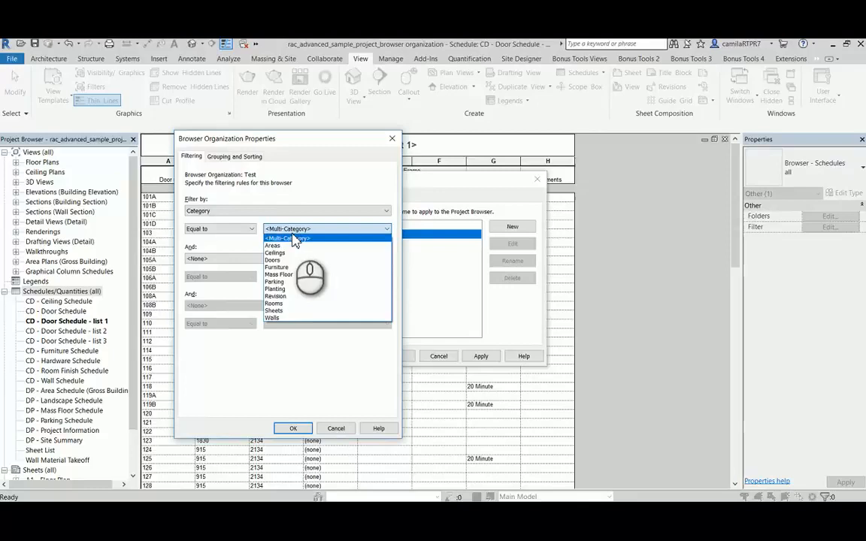
mouse_move(272, 260)
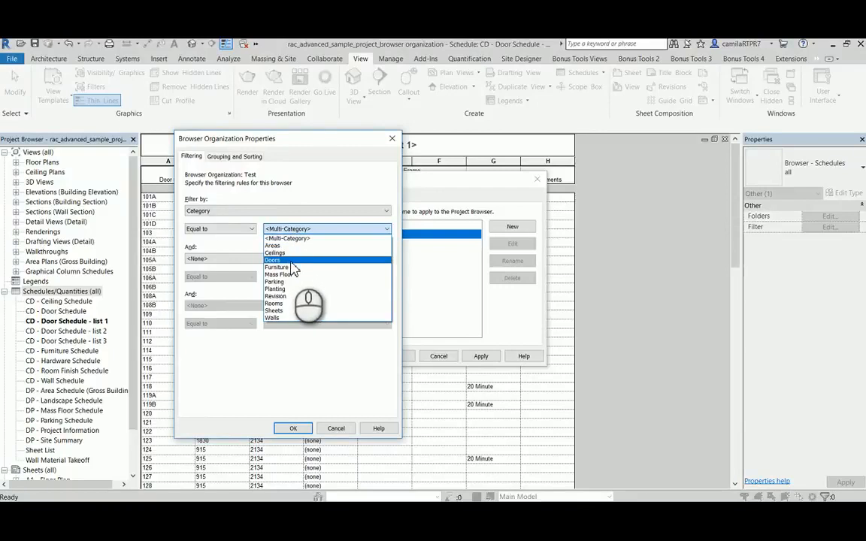
left_click(272, 260)
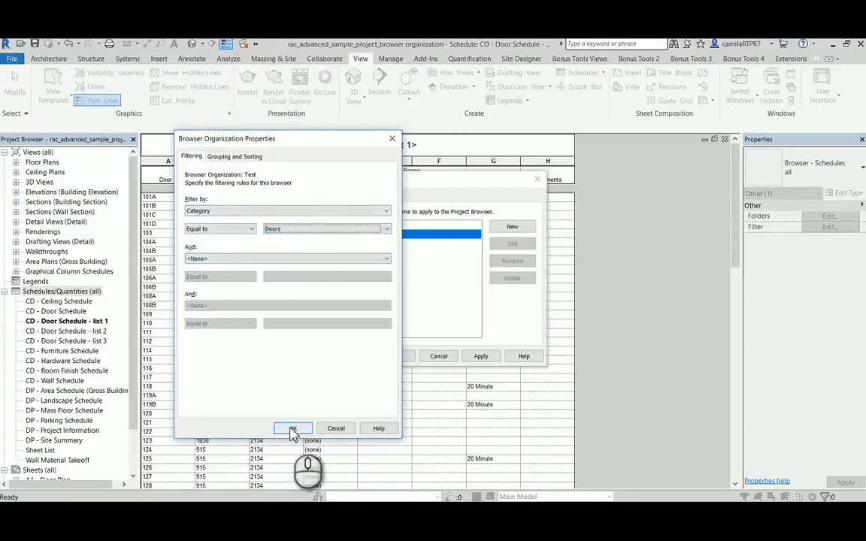
left_click(292, 428)
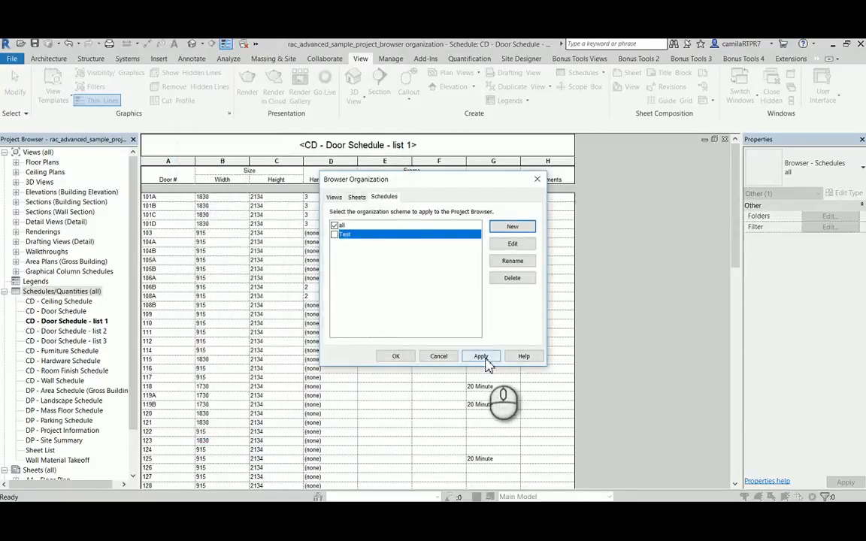
left_click(480, 355)
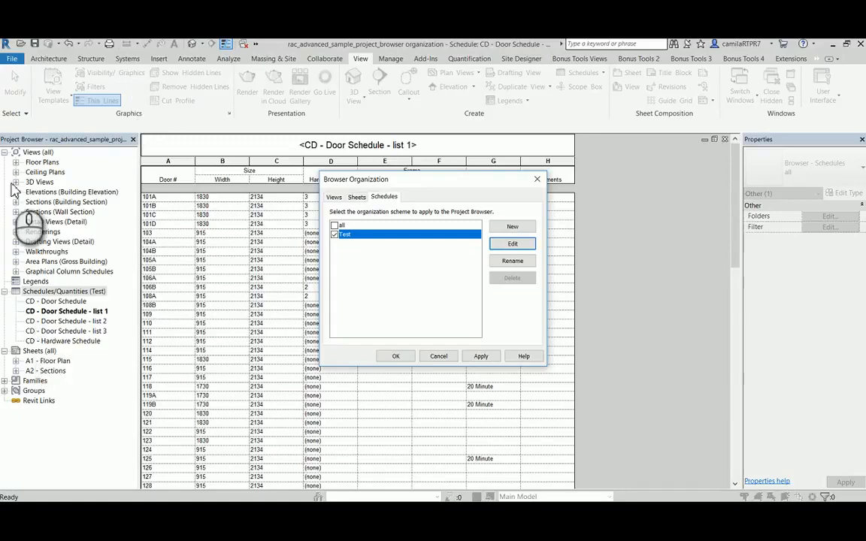
Remove the Doors filter, group schedules by Category instead, and apply the organization
left_click(511, 243)
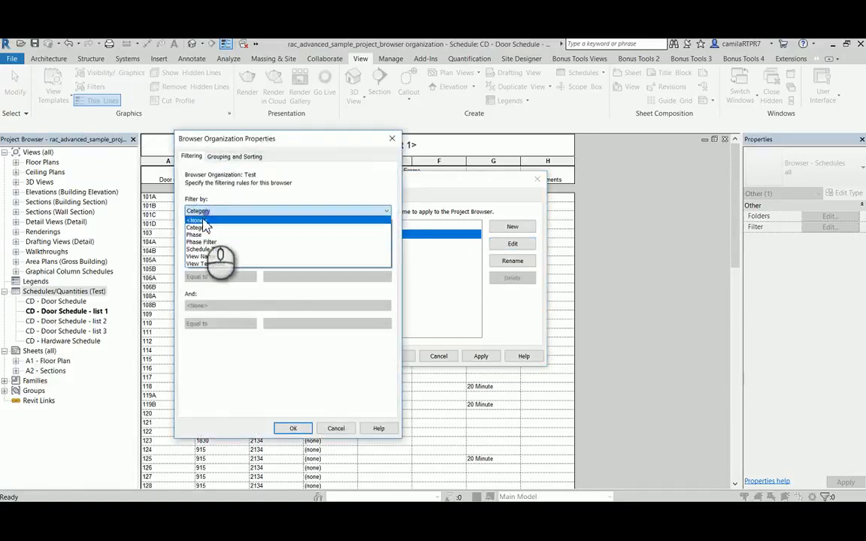
left_click(234, 154)
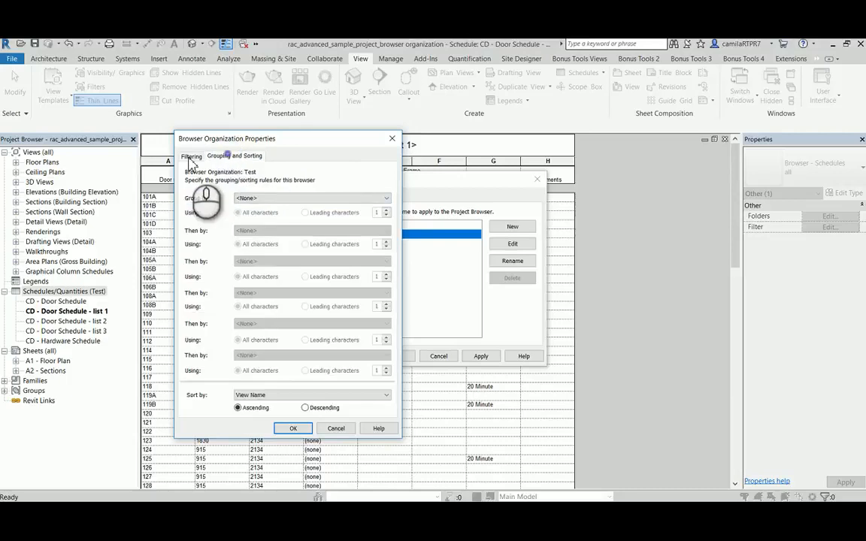
left_click(385, 198)
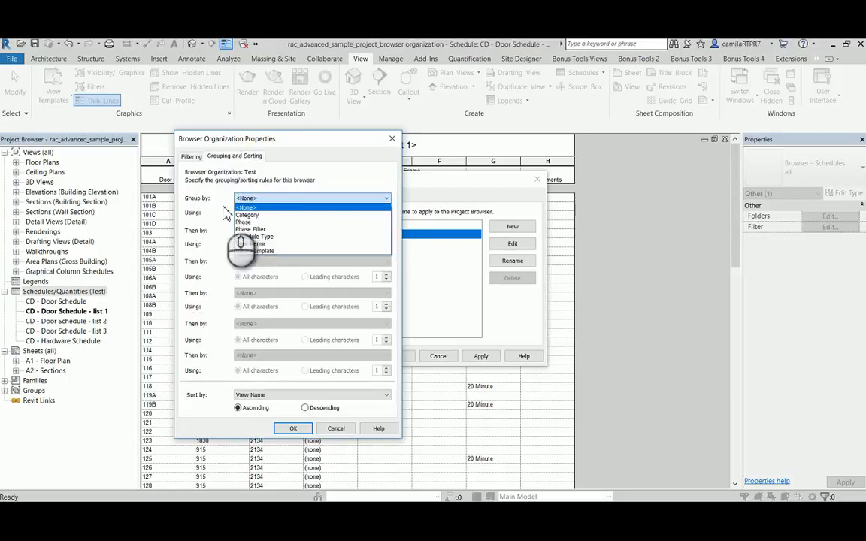
mouse_move(263, 222)
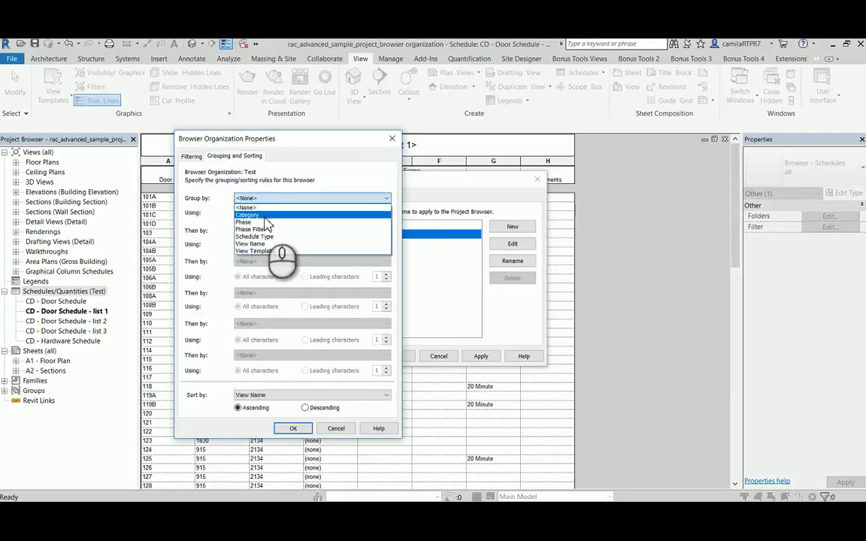
mouse_move(273, 228)
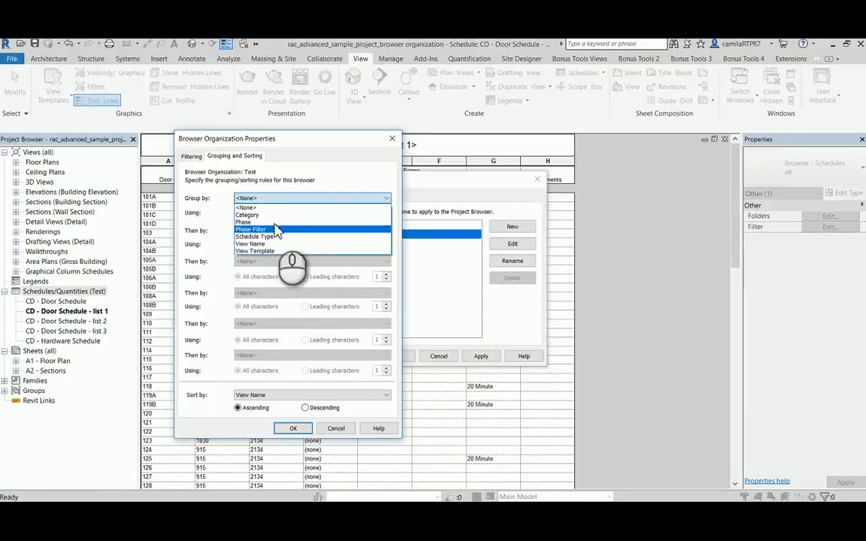
left_click(247, 214)
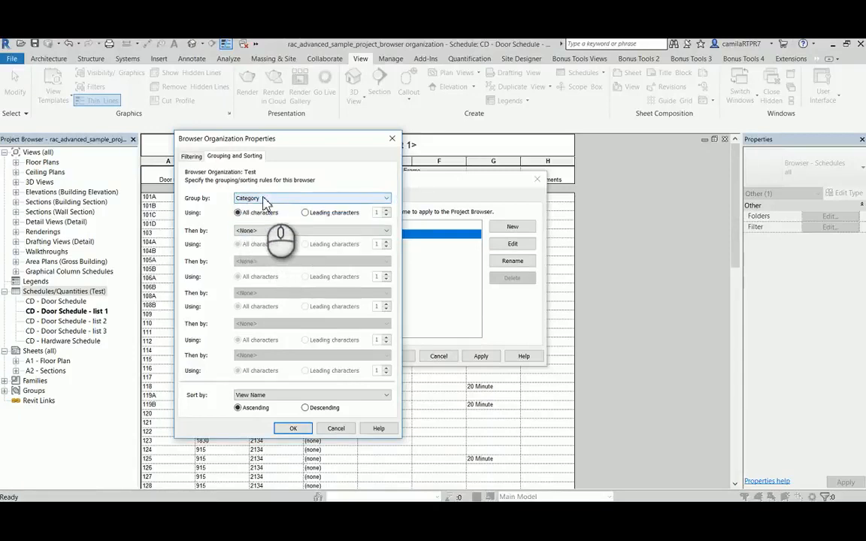
left_click(293, 427)
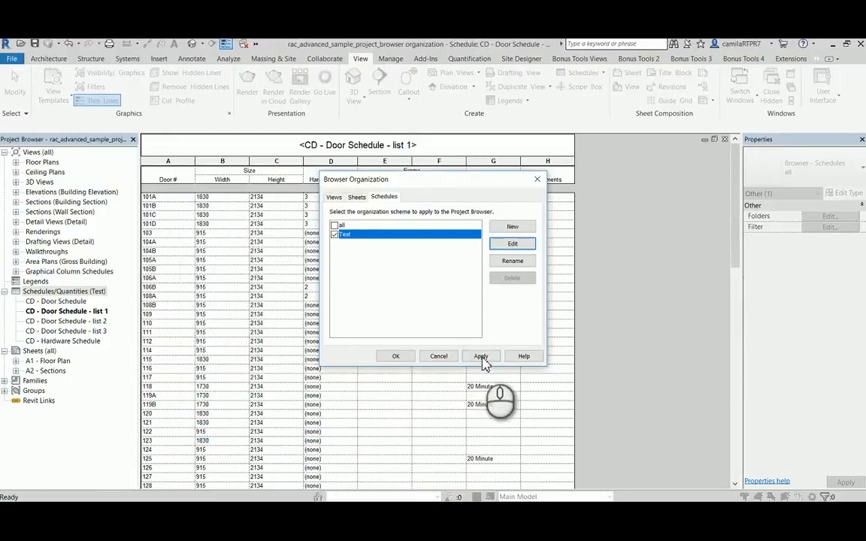
left_click(481, 354)
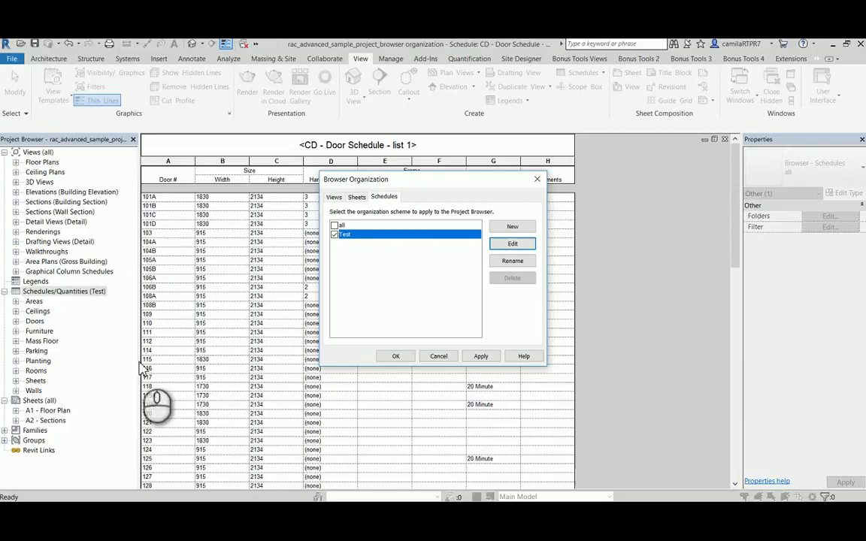
mouse_move(547, 240)
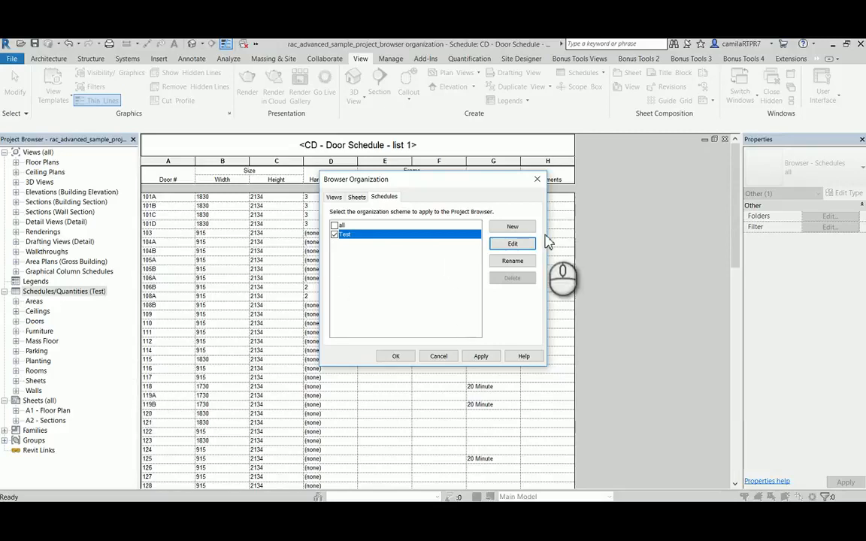
Change the Test organization to group schedules by Phase and apply it
left_click(511, 244)
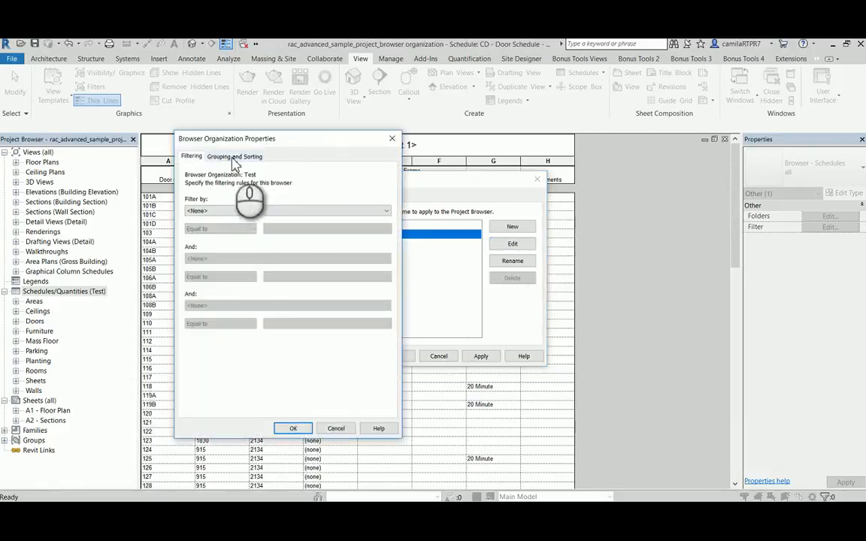
left_click(235, 154)
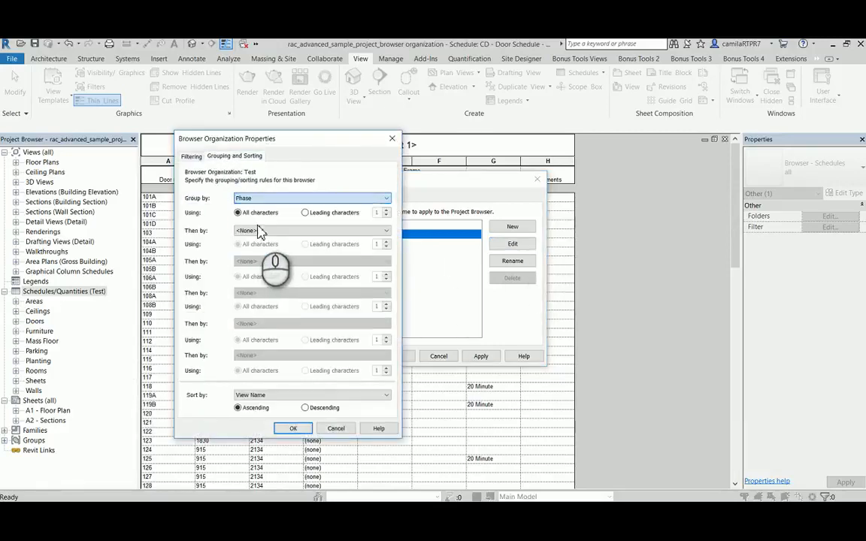
left_click(293, 427)
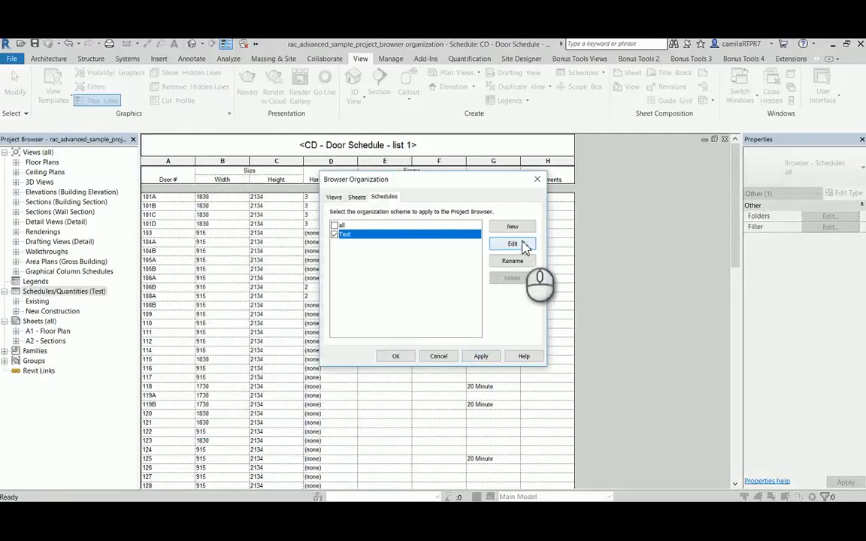
Change the Test organization's first grouping level to Schedule Type and confirm
left_click(511, 244)
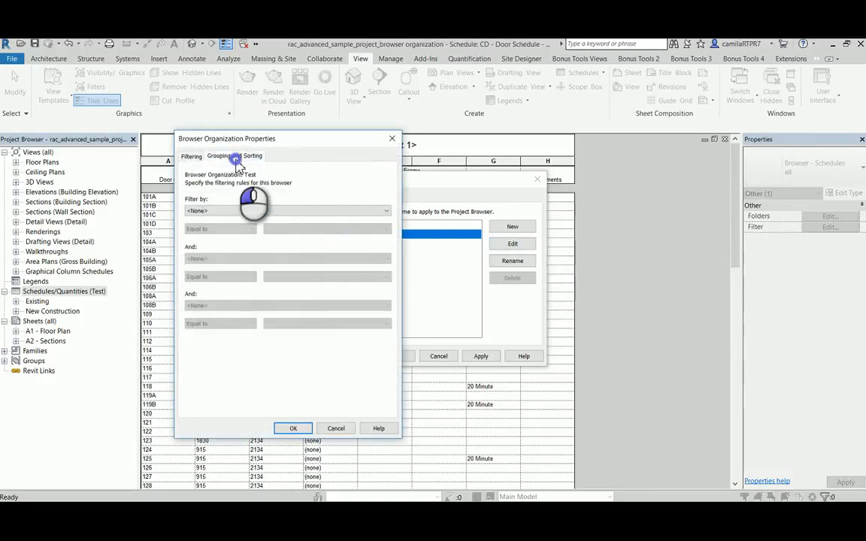
left_click(219, 154)
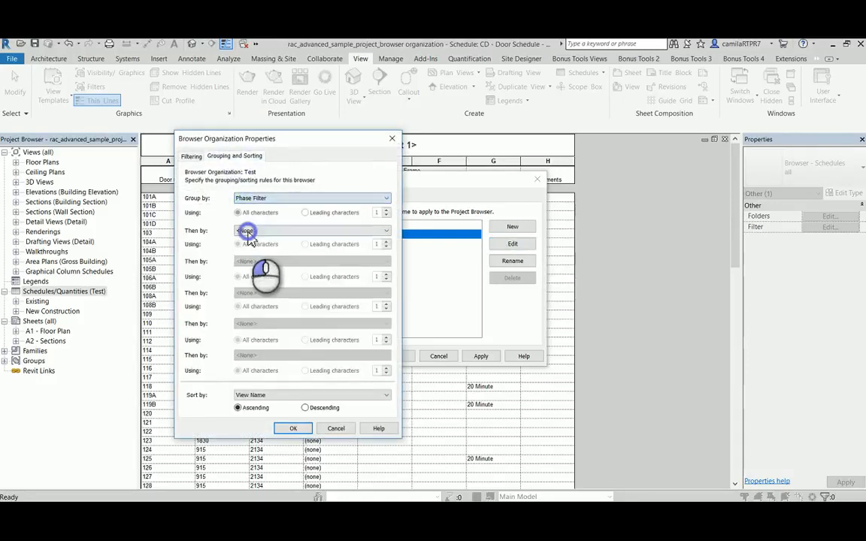
left_click(293, 427)
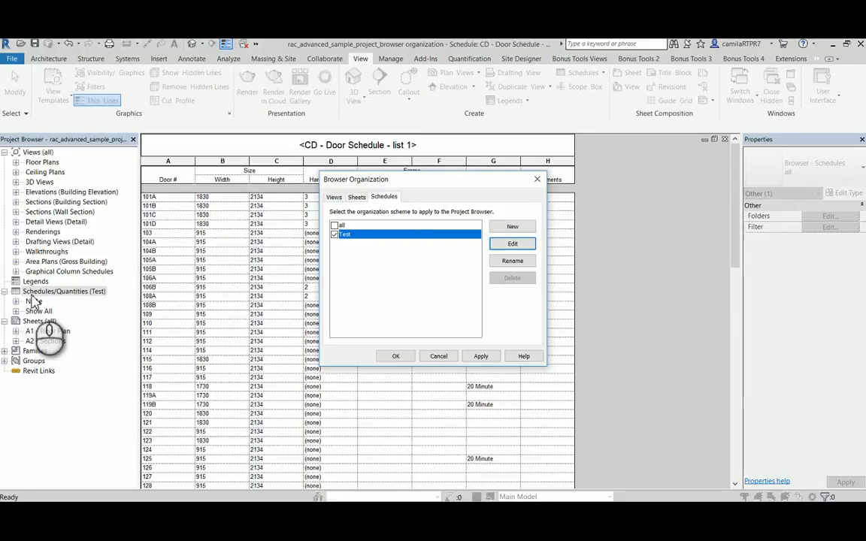
left_click(511, 244)
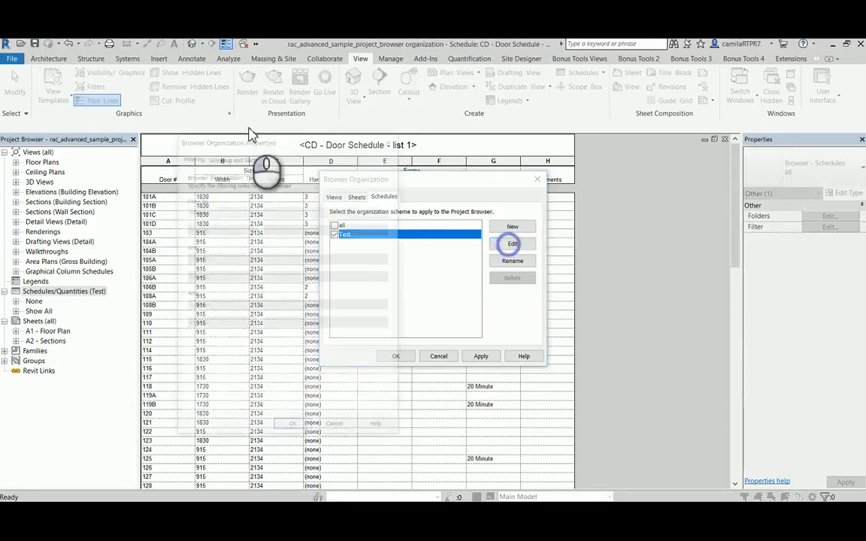
left_click(510, 243)
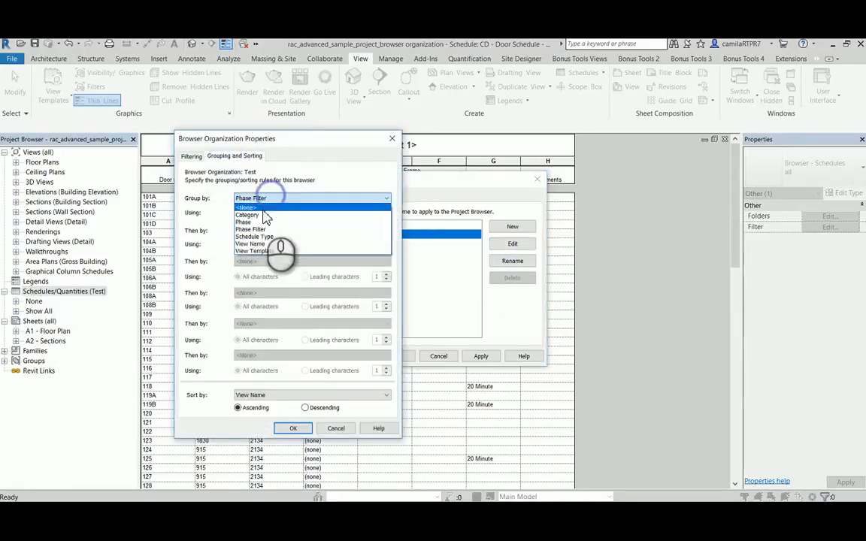
left_click(253, 236)
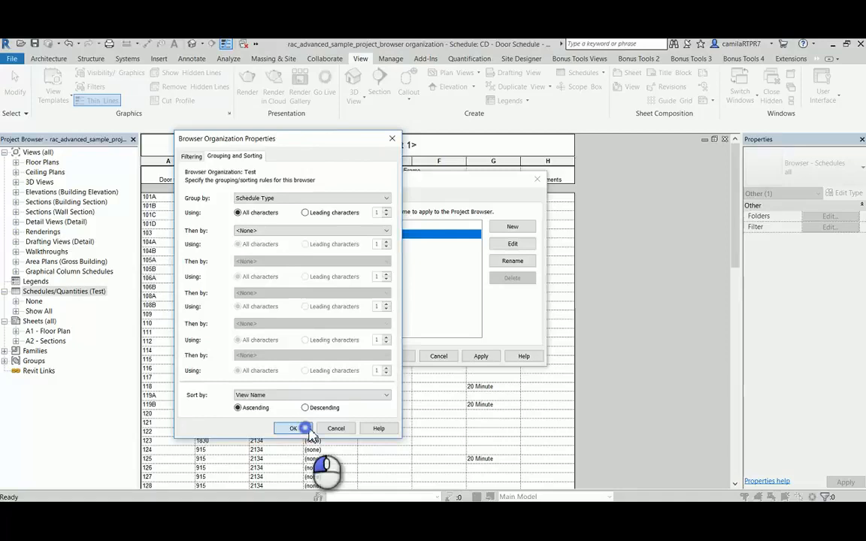
left_click(293, 427)
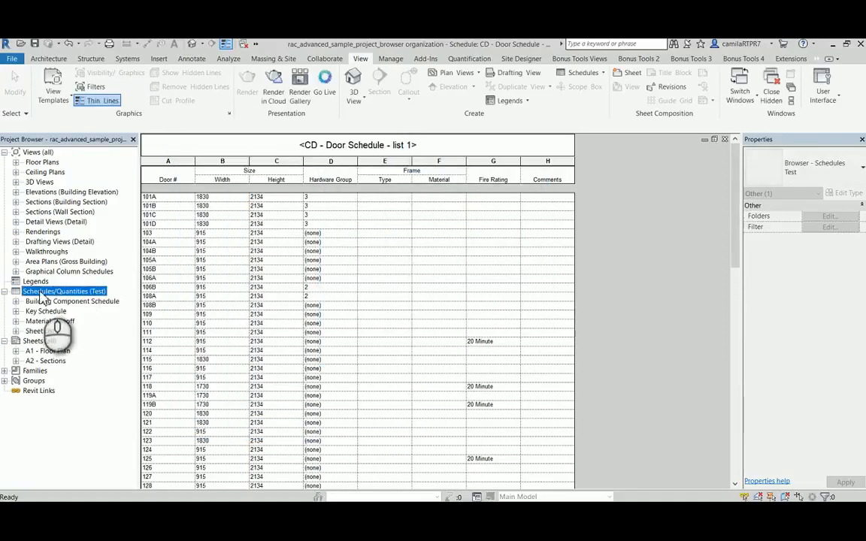
Expand the Building Component Schedule group and reopen the Browser Organization settings
left_click(583, 73)
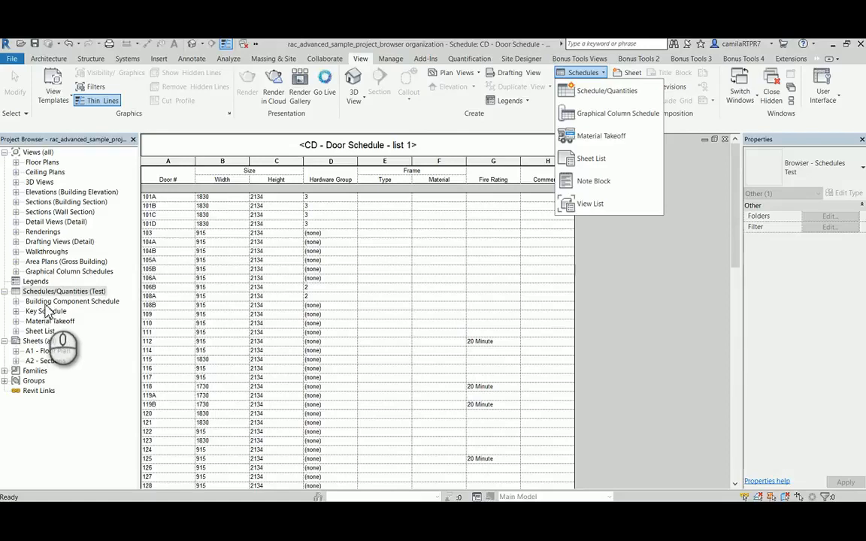
mouse_move(607, 90)
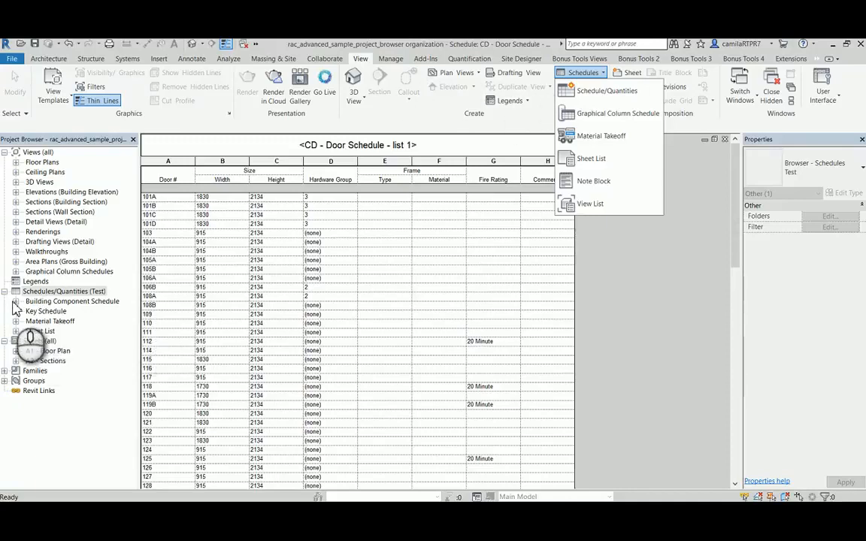
left_click(16, 291)
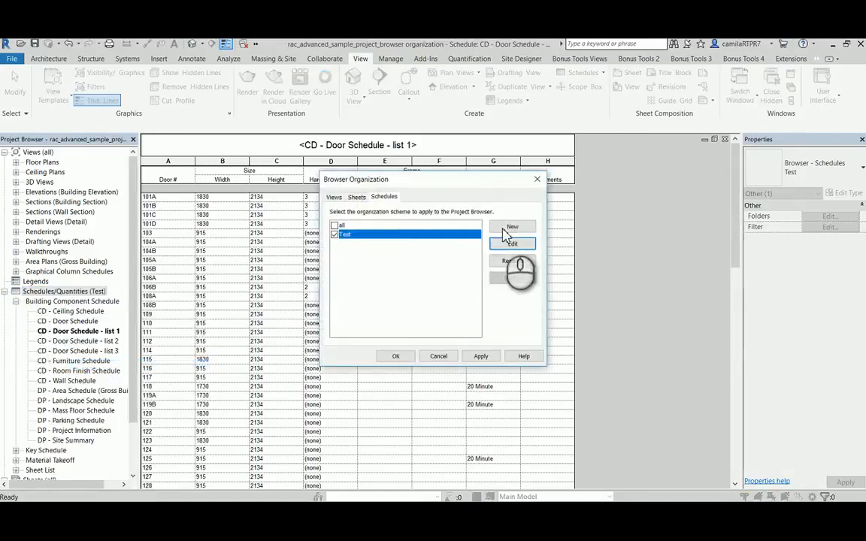
Add a second grouping level by View Name using leading characters in the Test organization
left_click(511, 243)
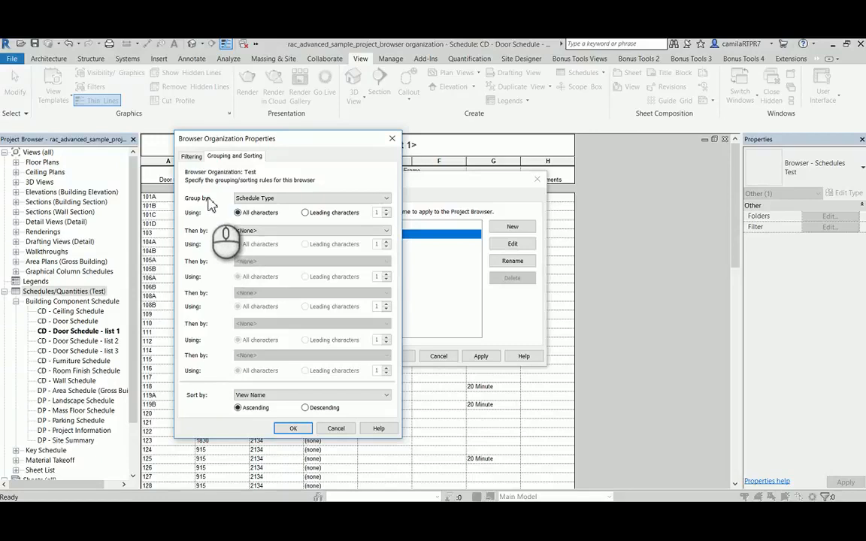
left_click(384, 231)
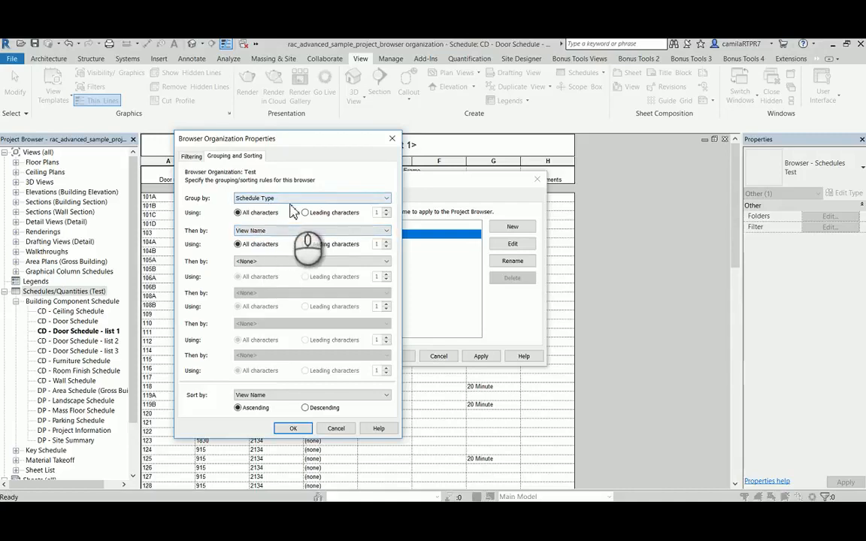
left_click(305, 244)
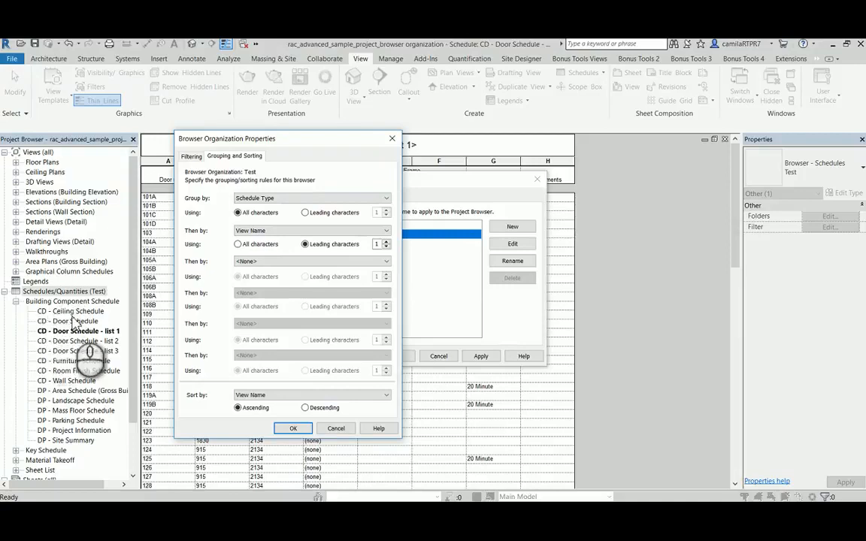
mouse_move(81, 387)
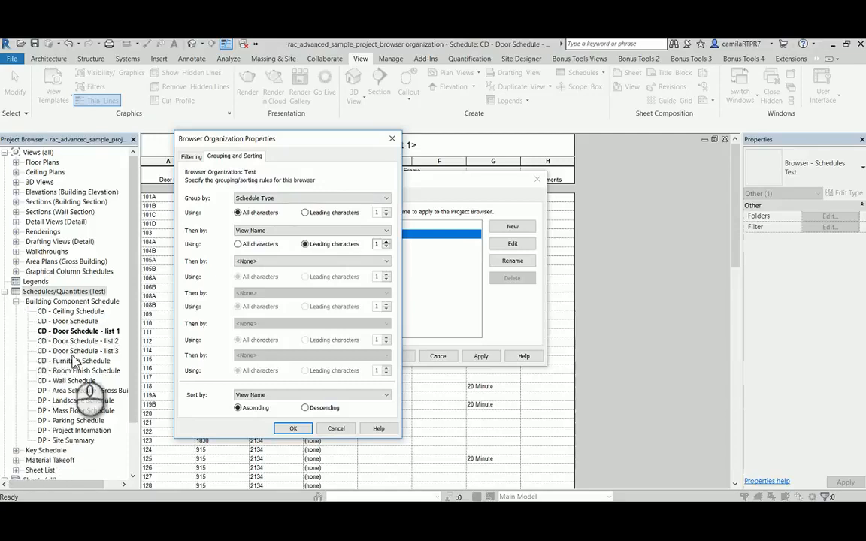
mouse_move(75, 338)
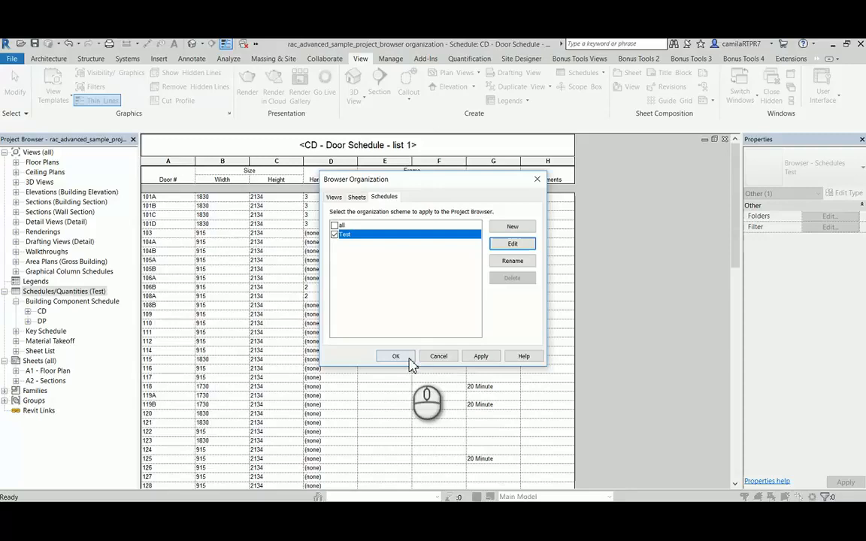
Keep the changes and inspect how the Sheet List group is organized in the browser
left_click(395, 354)
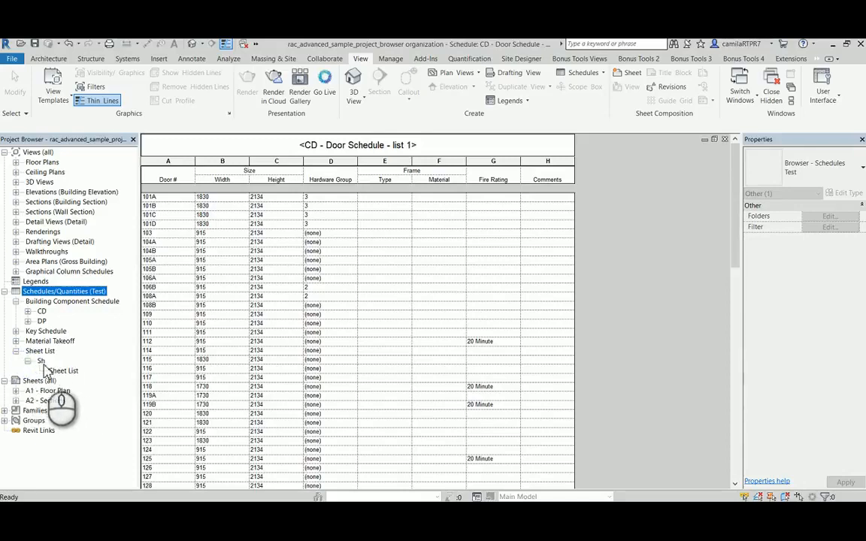
left_click(29, 351)
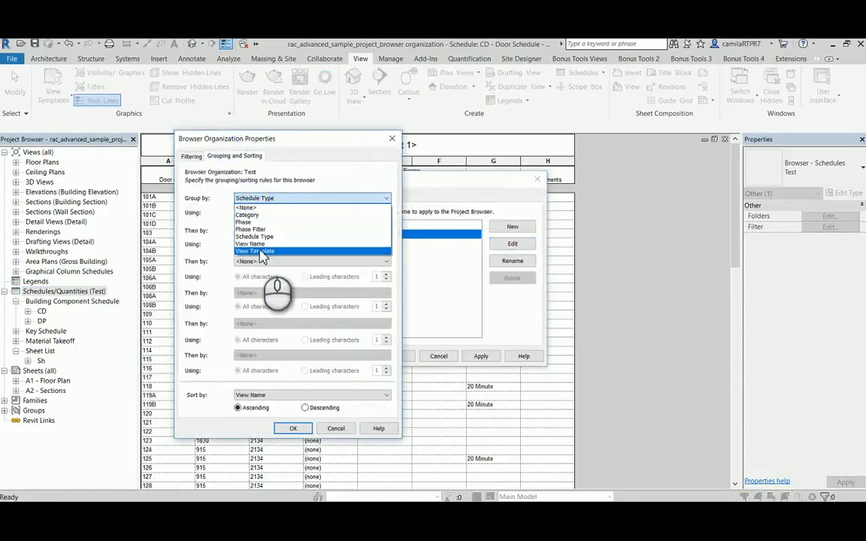
Group schedules by View Template in the Test organization and confirm the settings
left_click(255, 251)
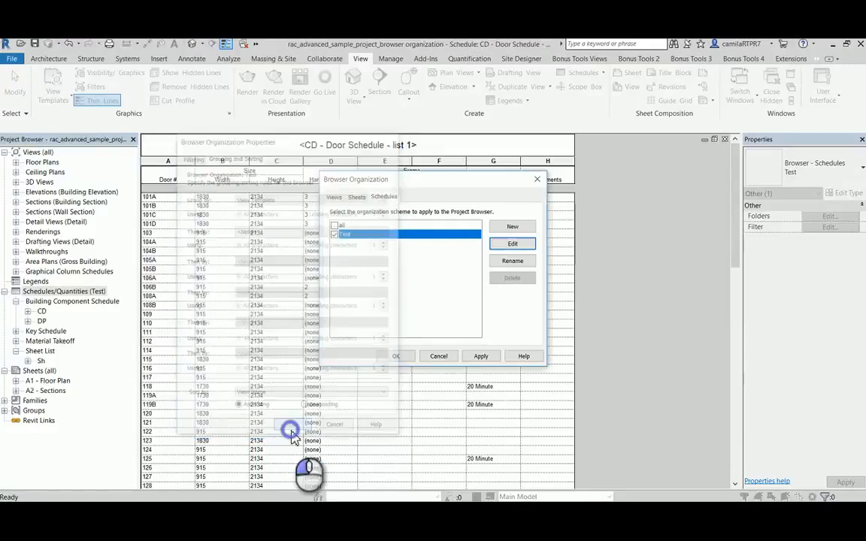
left_click(395, 355)
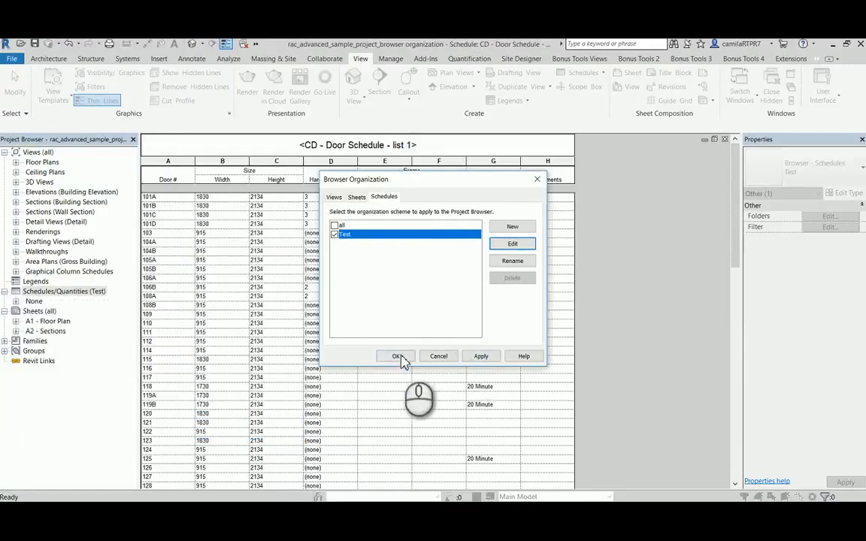
left_click(396, 354)
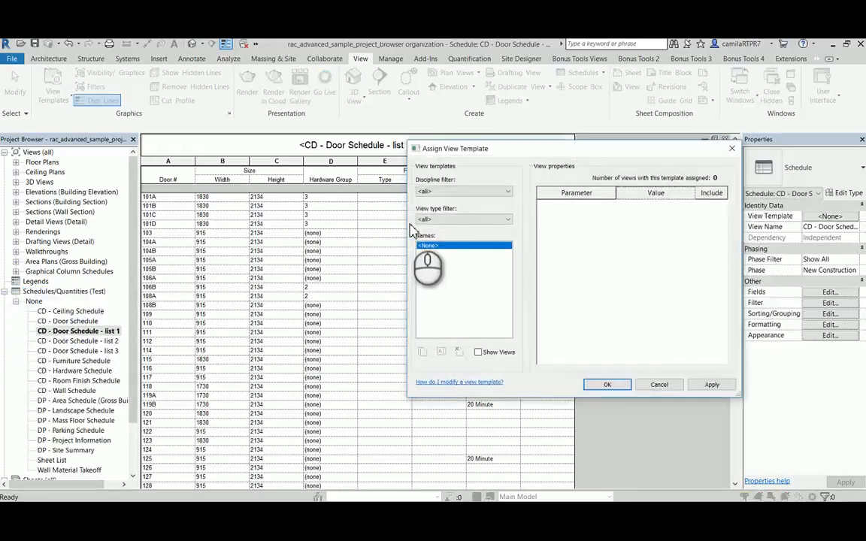
Duplicate CD - Door Schedule into a view template named Template Test and assign it to the schedule
left_click(463, 219)
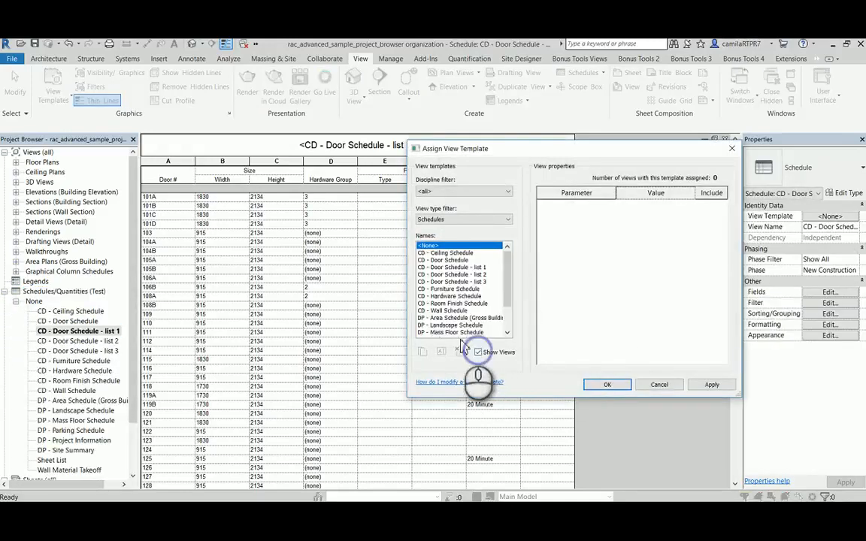
left_click(442, 260)
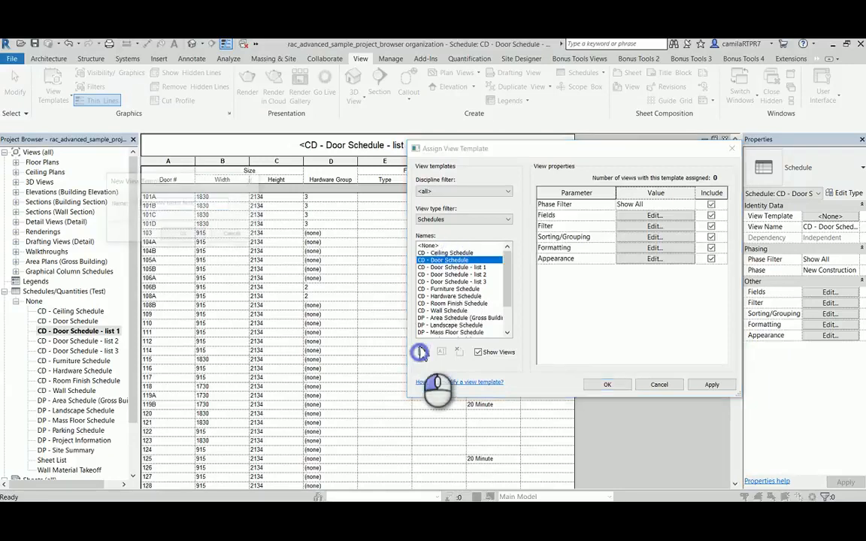
left_click(421, 352)
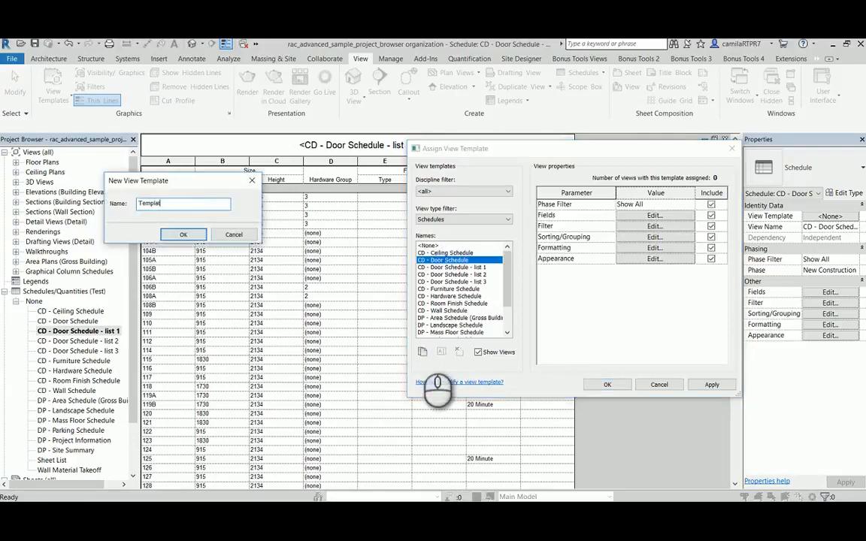
type("Te")
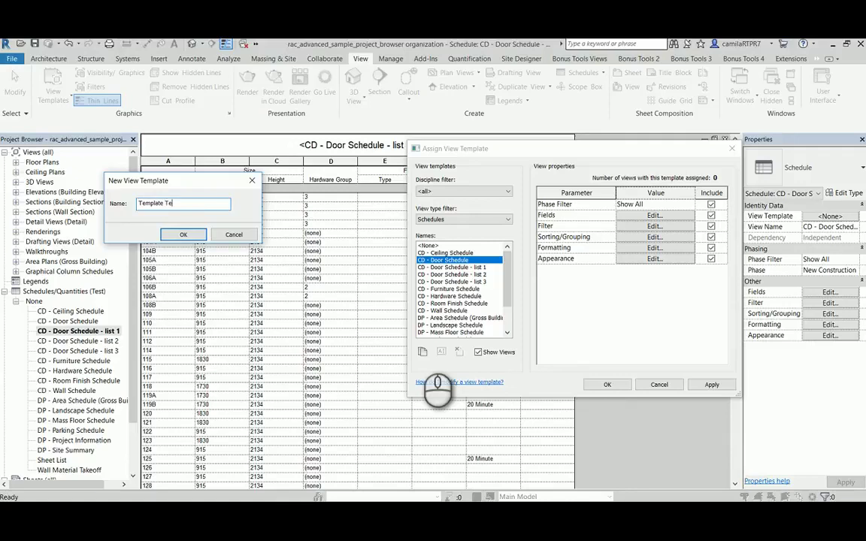
left_click(183, 235)
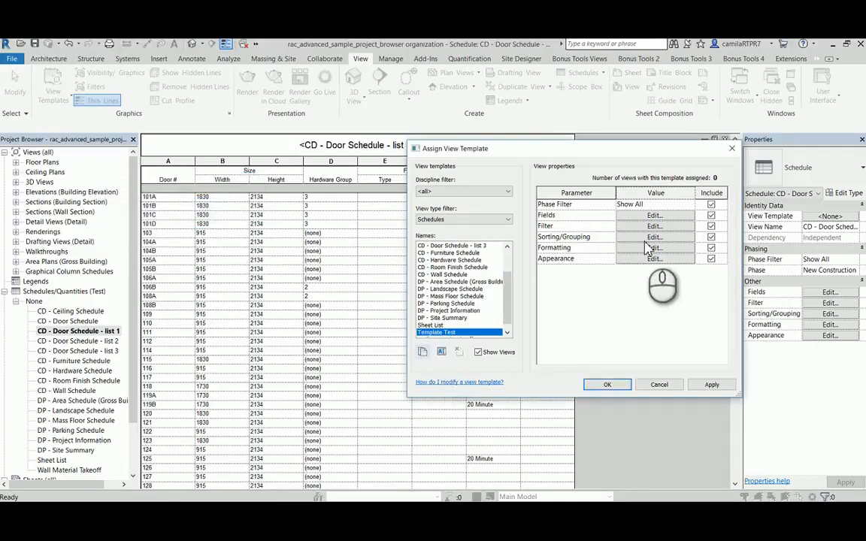
mouse_move(634, 248)
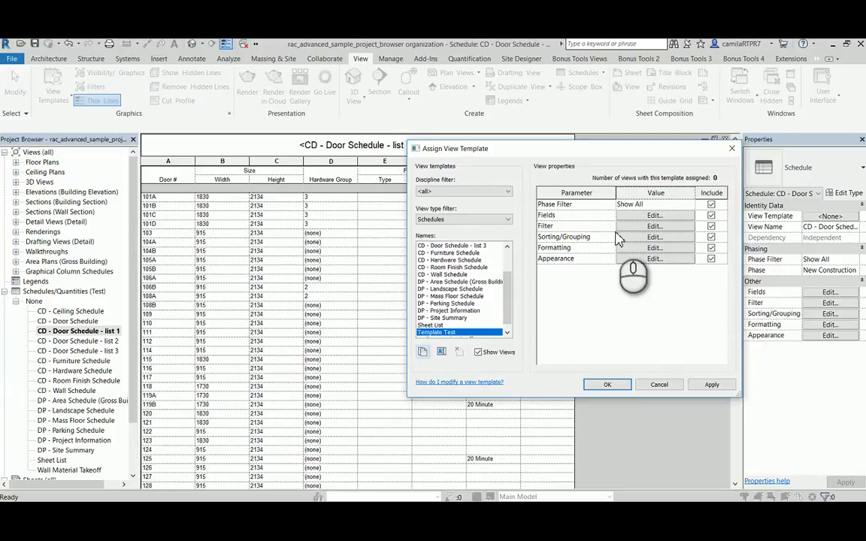
mouse_move(661, 262)
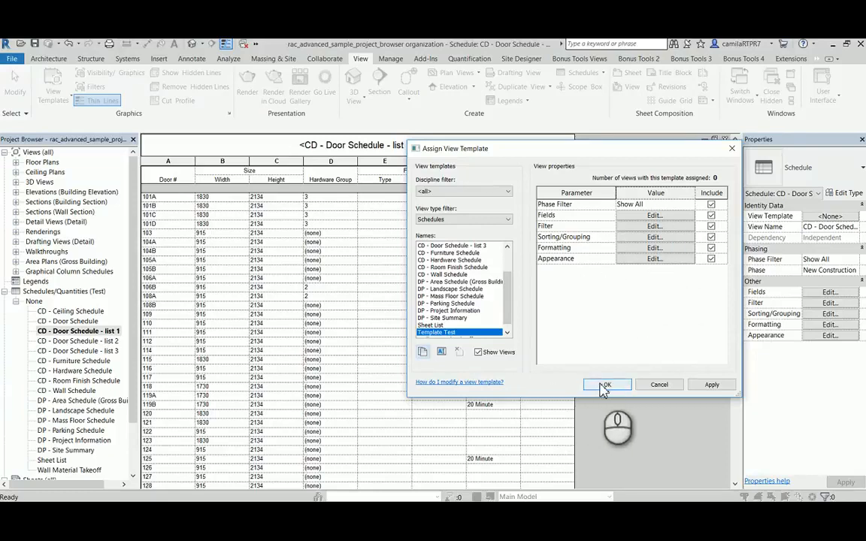
left_click(607, 385)
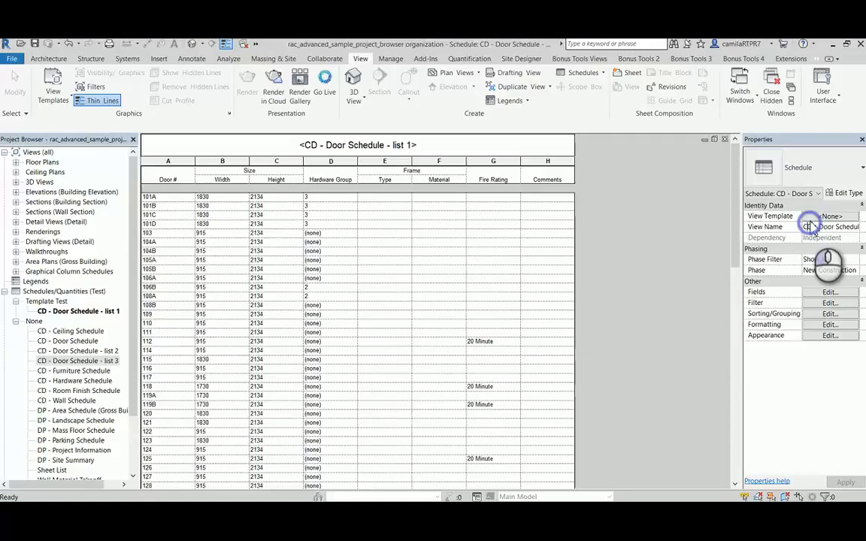
Assign the 'Template Test' view template to Door Schedule - list 2
left_click(829, 216)
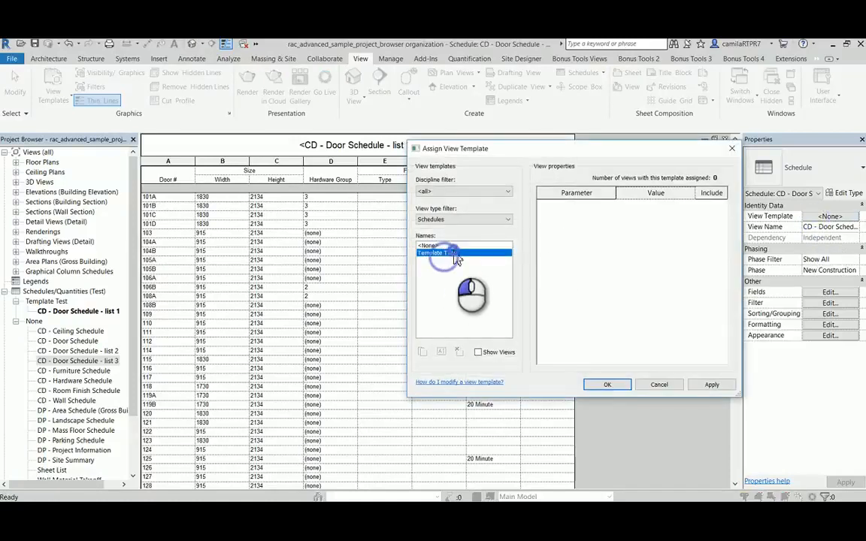
left_click(607, 385)
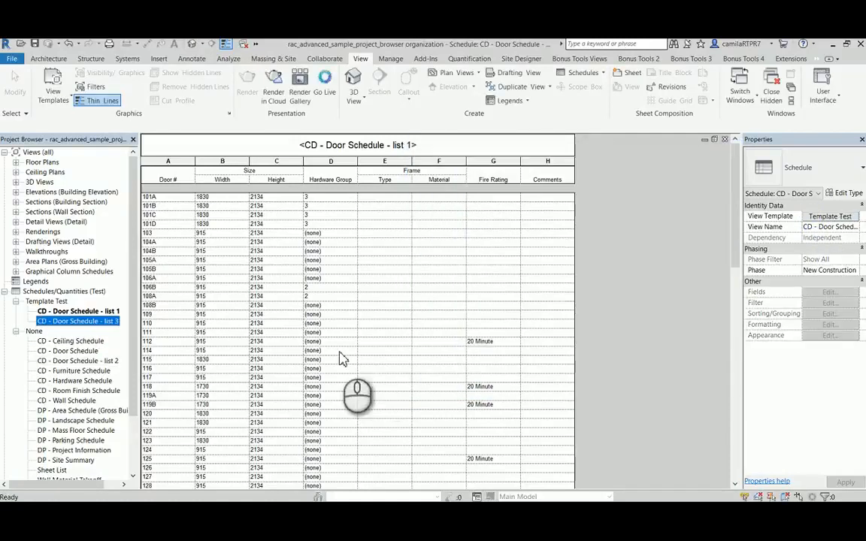